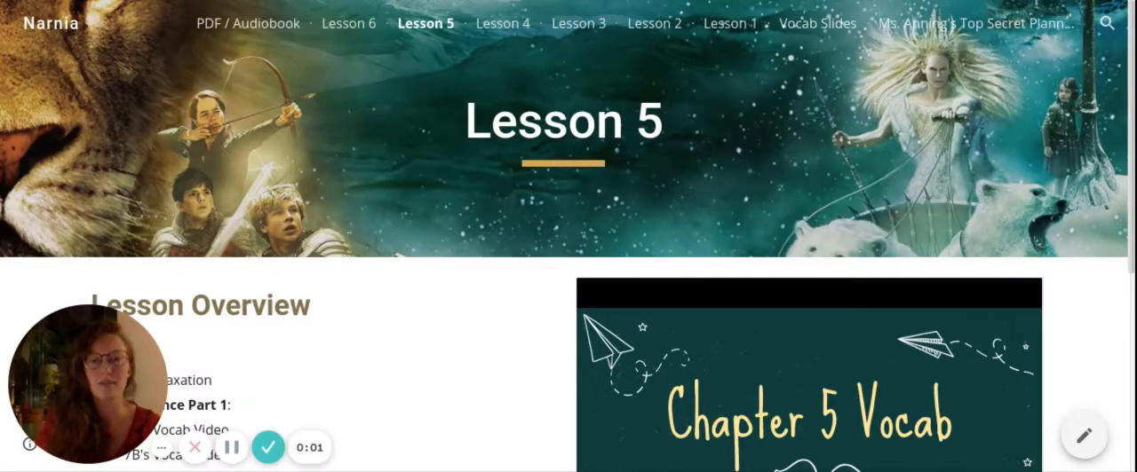
- Scroll down to the Lesson Overview attendance list beside the embedded Chapter 5 Vocab slides
scroll(down, 3)
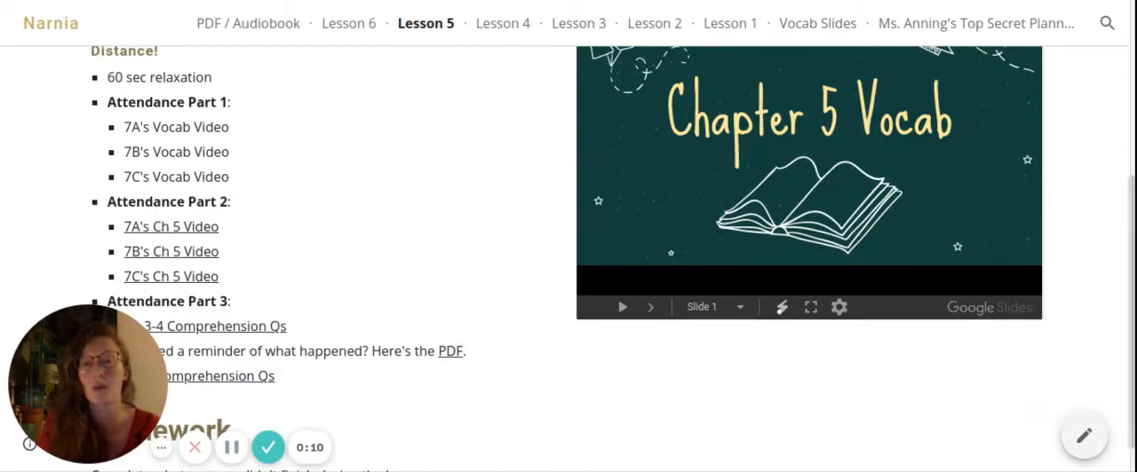
mouse_move(326, 214)
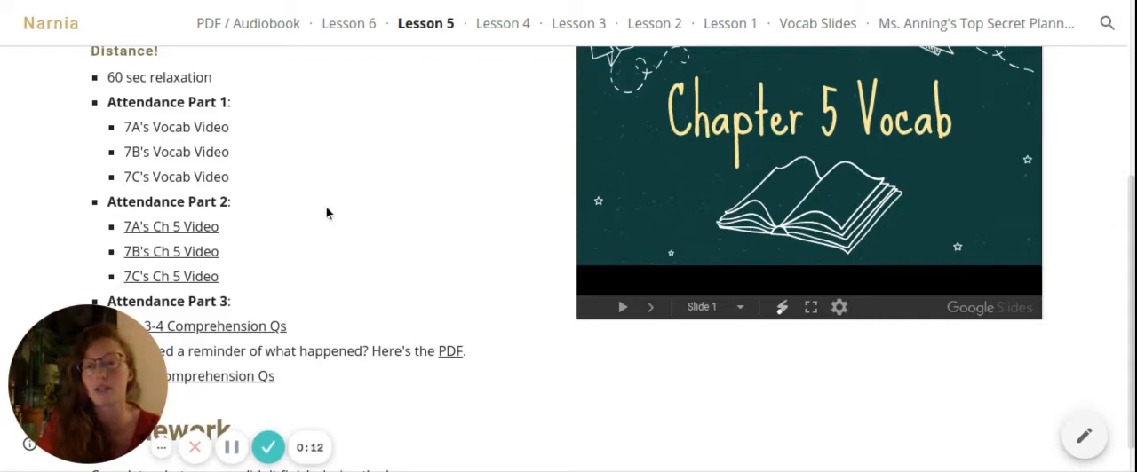
- Review the Attendance comprehension-question and Homework links, then return to the Lesson 5 banner
scroll(down, 3)
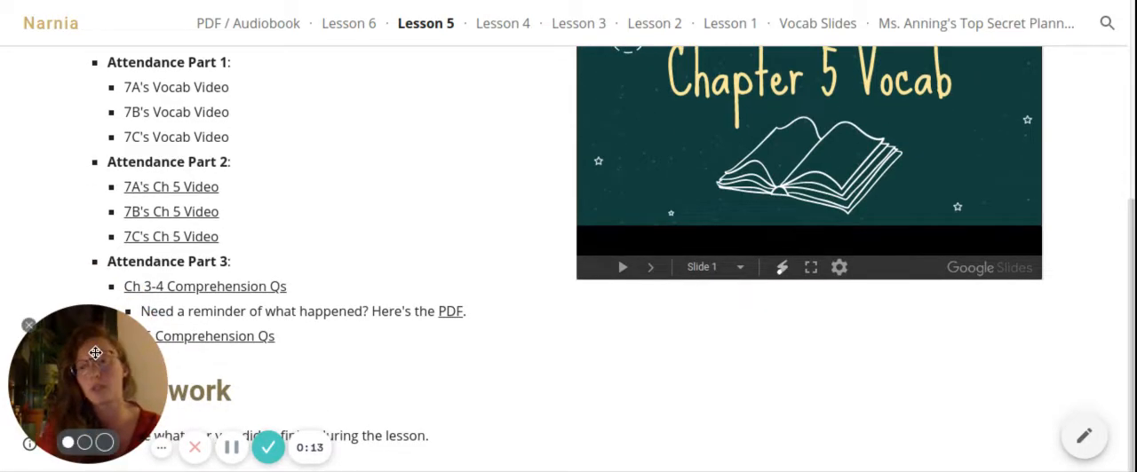
drag(89, 382, 661, 381)
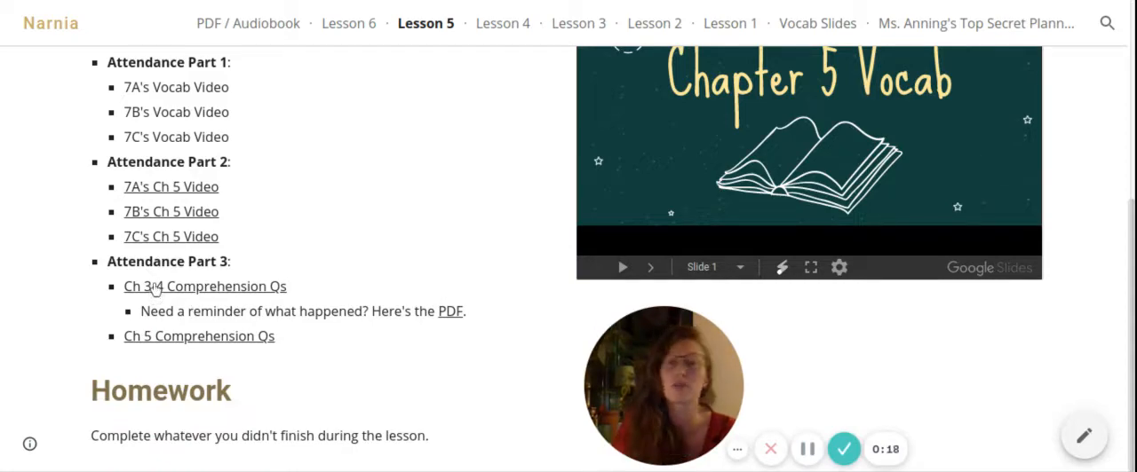
mouse_move(151, 345)
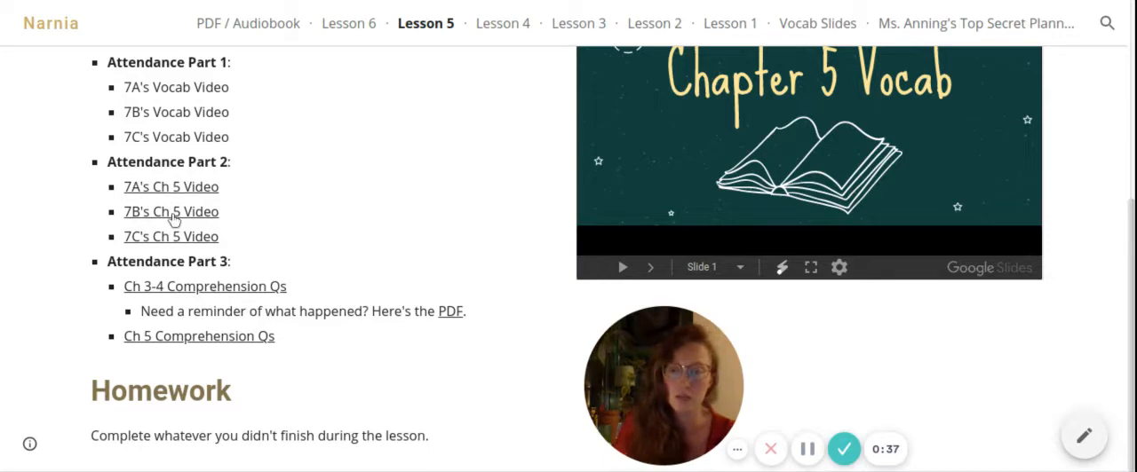
mouse_move(270, 231)
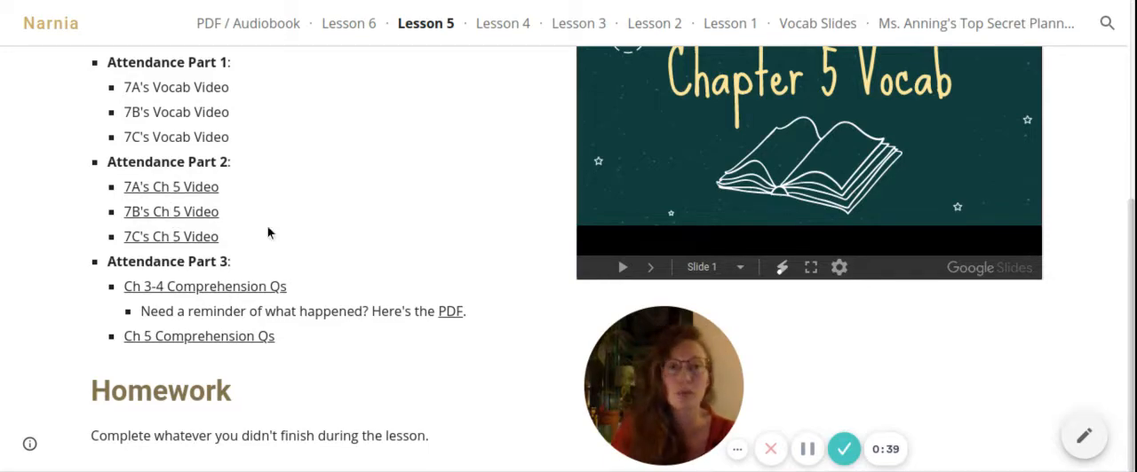
scroll(up, 3)
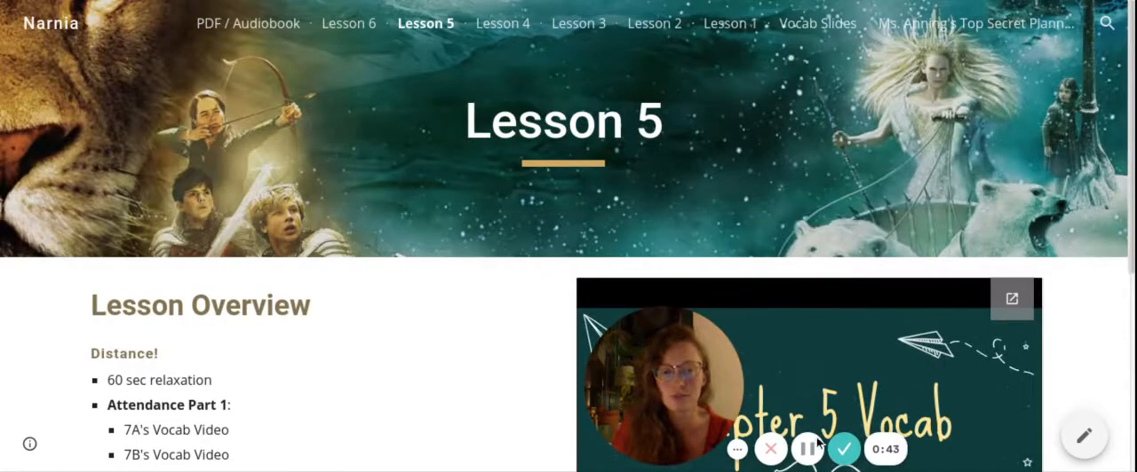
click(1013, 298)
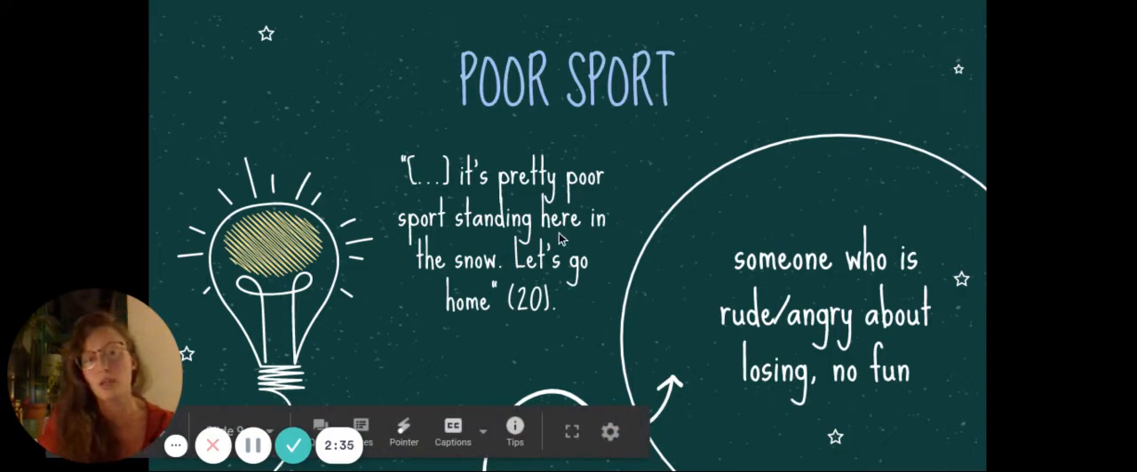
mouse_move(700, 135)
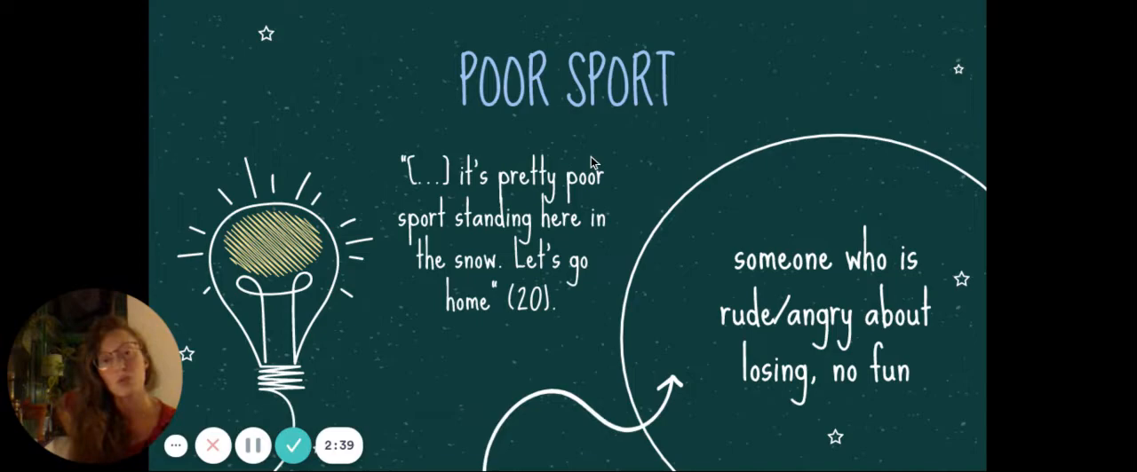
mouse_move(500, 210)
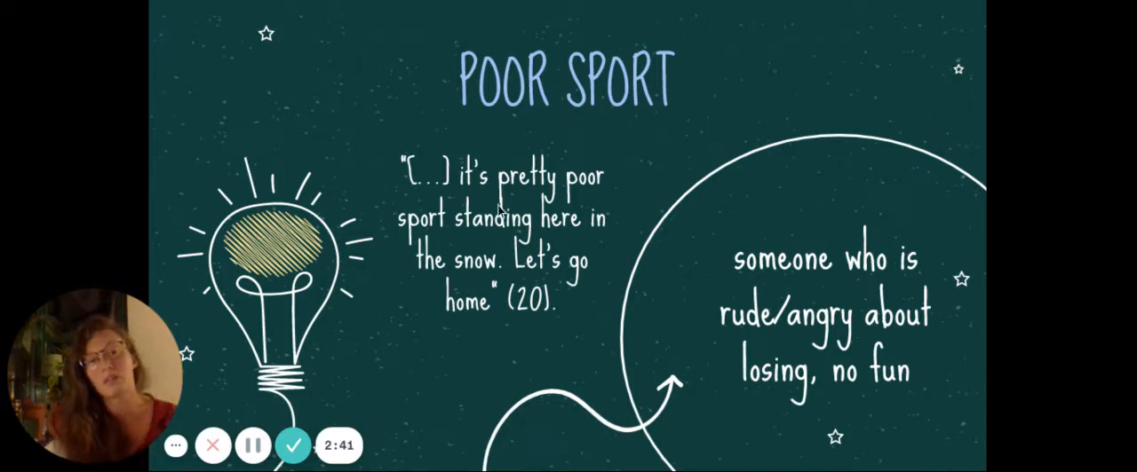
mouse_move(696, 160)
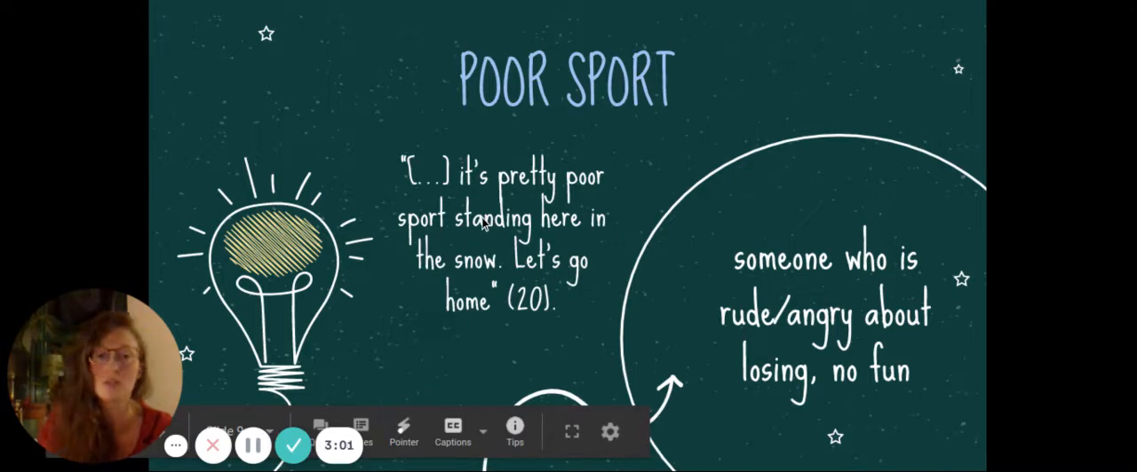
mouse_move(821, 299)
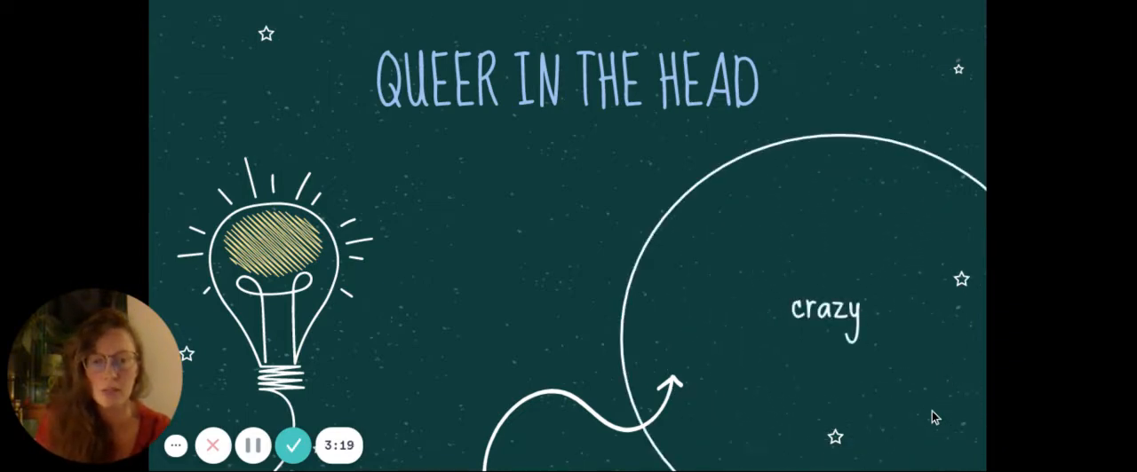
mouse_move(469, 100)
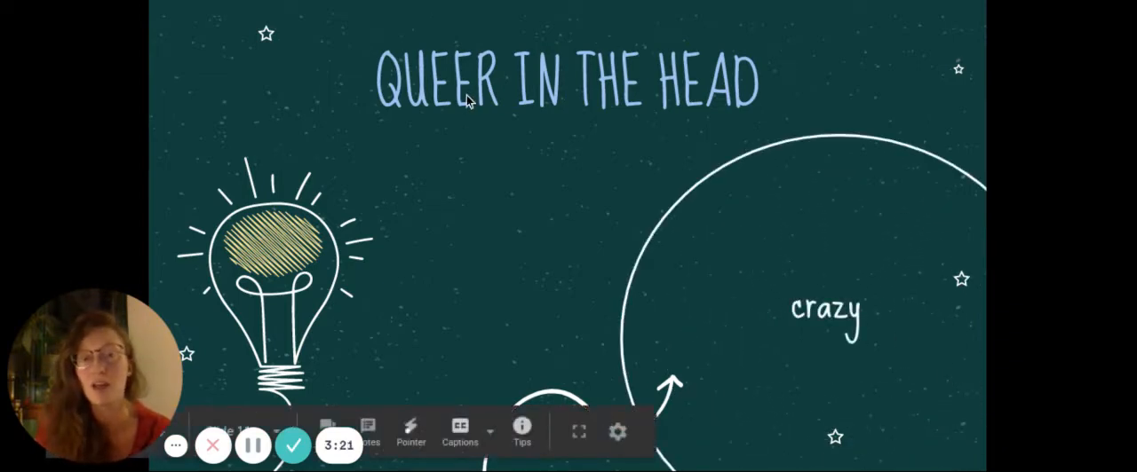
mouse_move(549, 224)
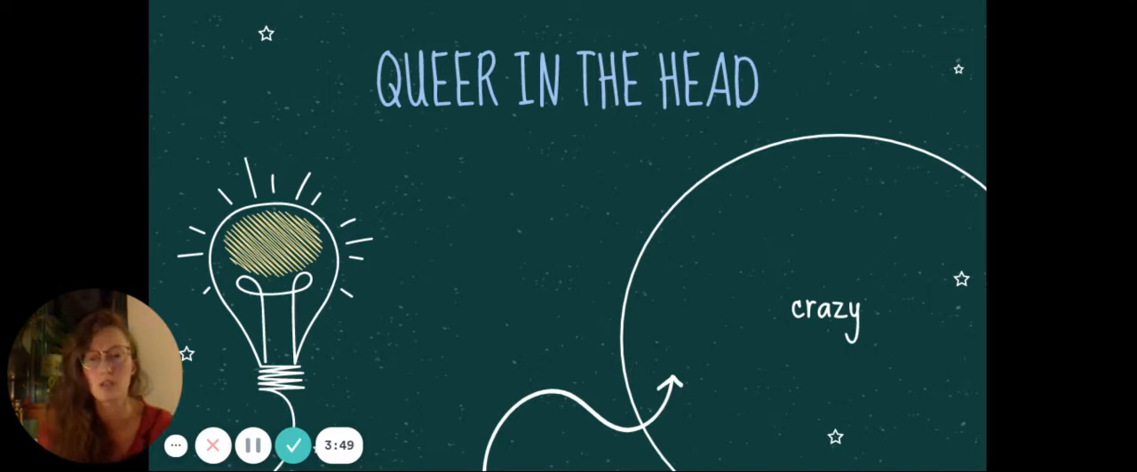
mouse_move(861, 235)
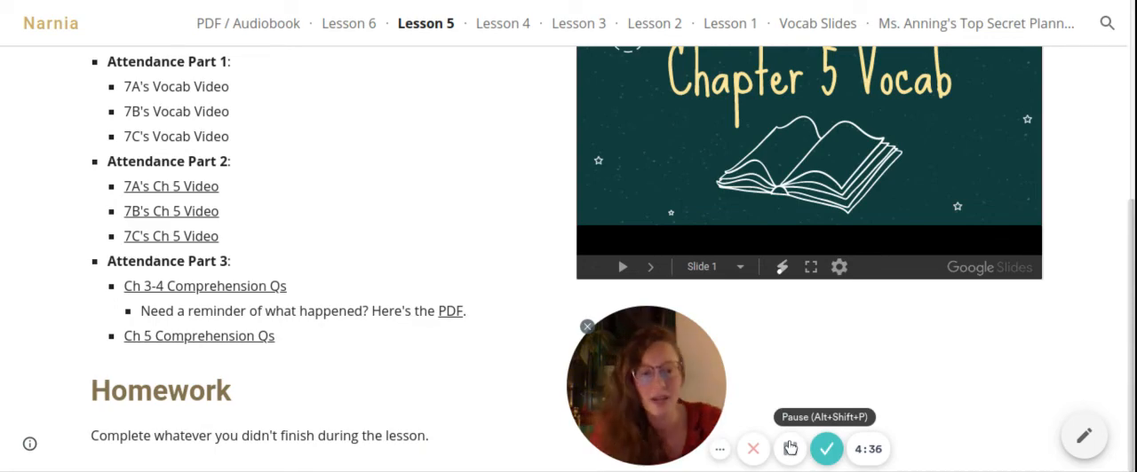
- Exit the full-screen slideshow back to the Lesson 5 Attendance Part 2 video links
click(791, 448)
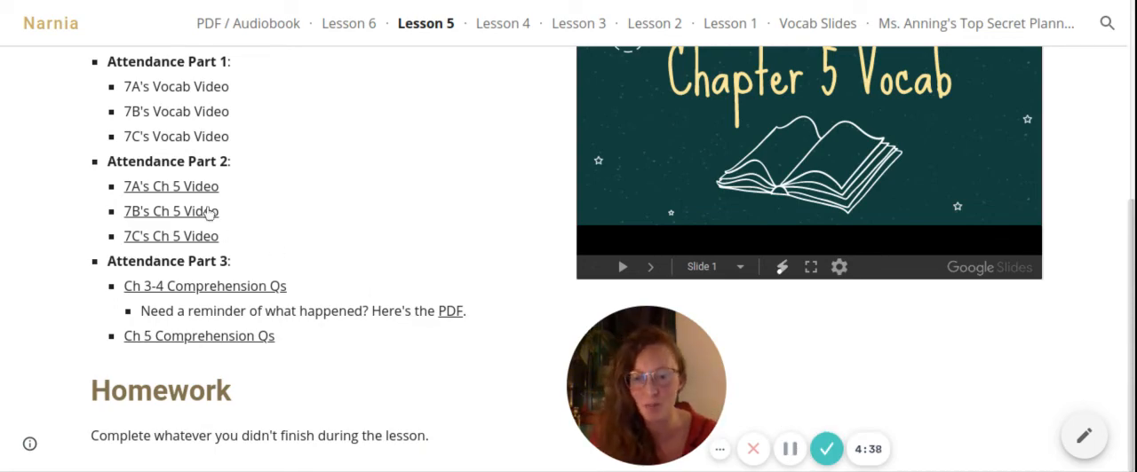
mouse_move(427, 243)
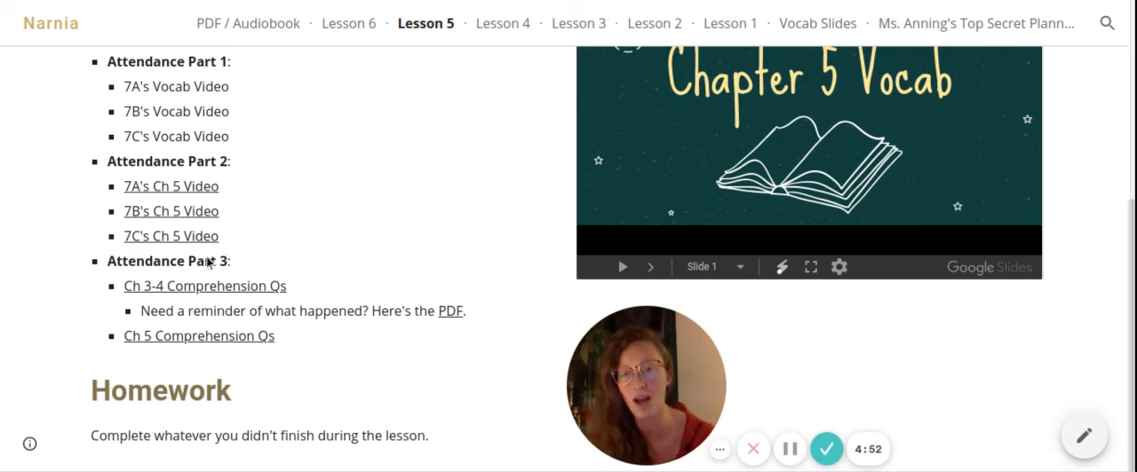
mouse_move(197, 222)
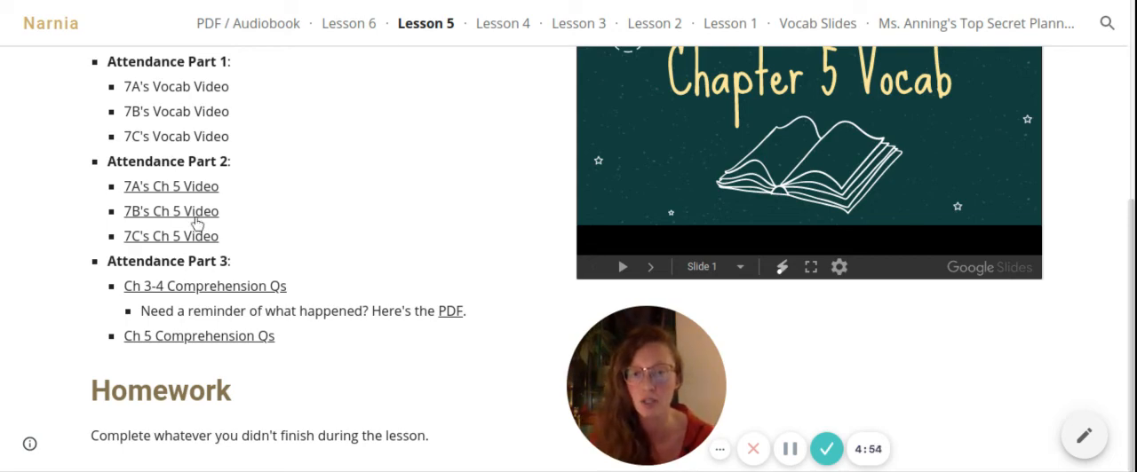
mouse_move(341, 228)
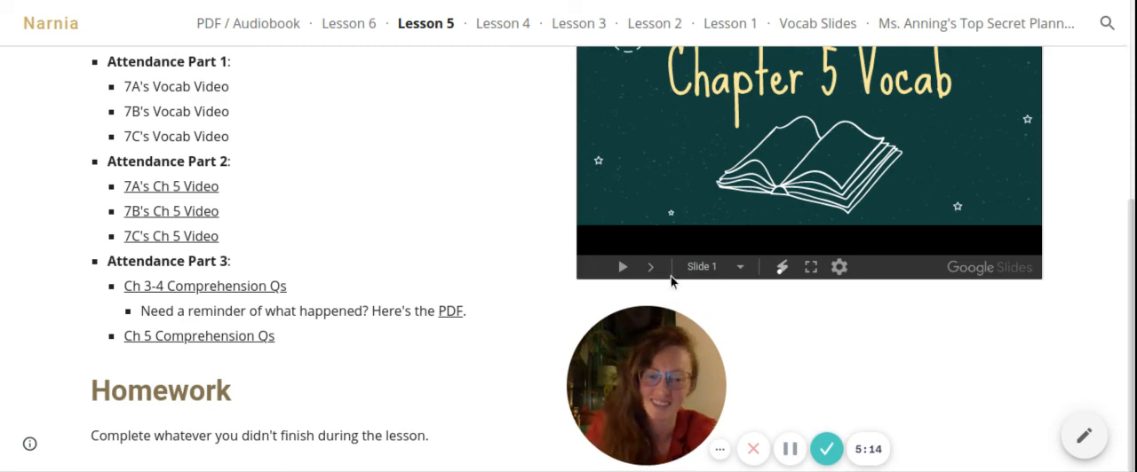
mouse_move(792, 341)
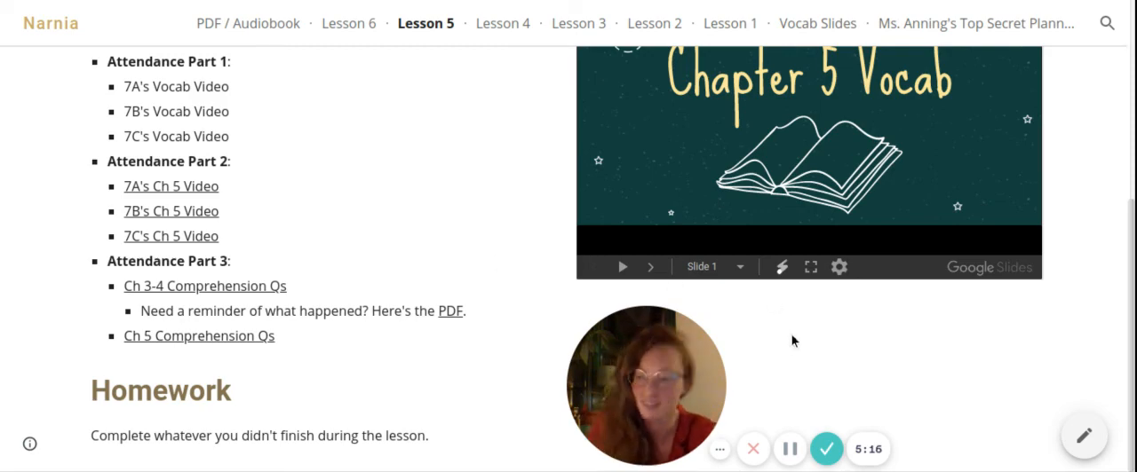